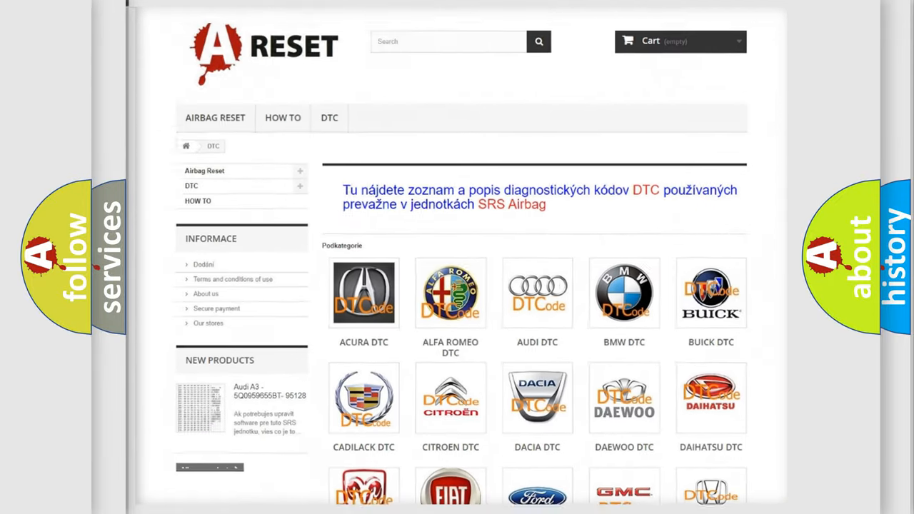
Open the Ford DTC code list from the brand page and scroll down into its code table.
{"action": "scroll", "scroll_direction": "down", "scroll_amount": 3}
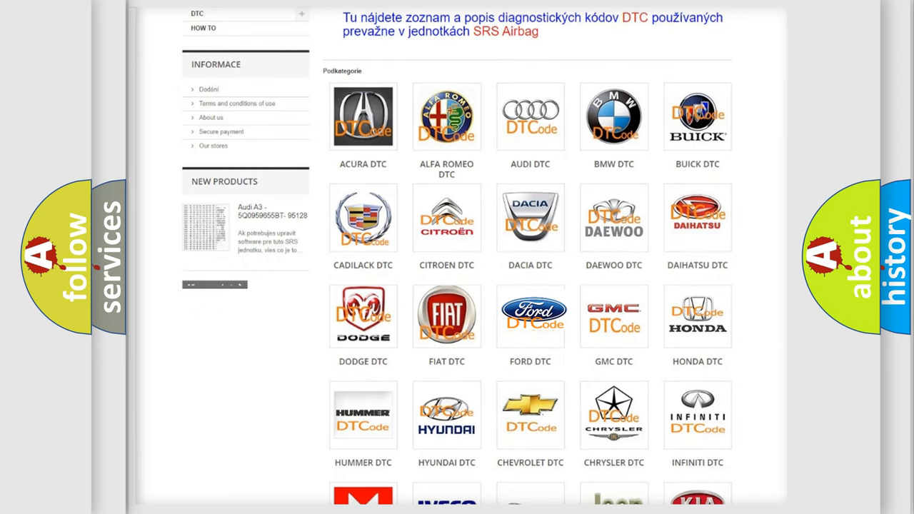
{"action": "left_click", "coordinate": [531, 316]}
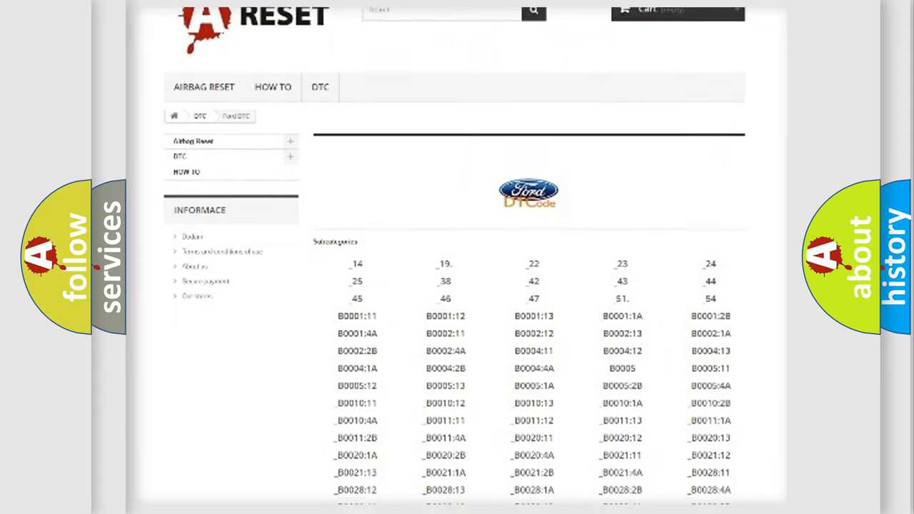
{"action": "scroll", "scroll_direction": "down", "scroll_amount": 3}
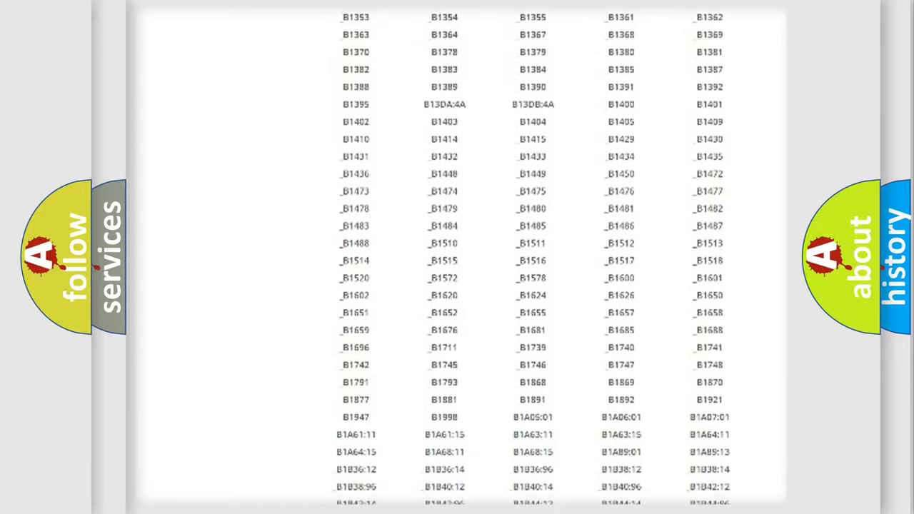